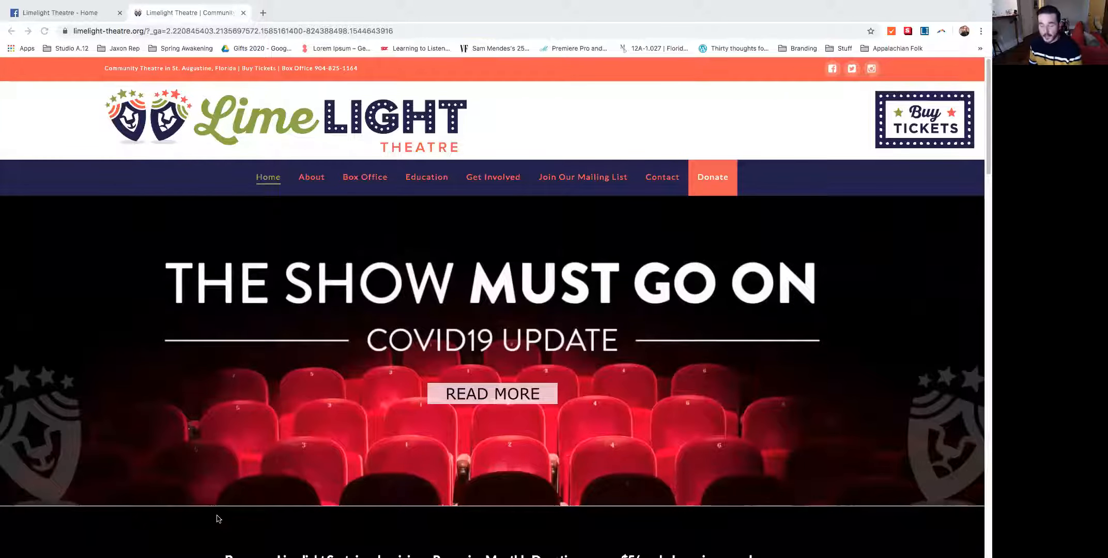
mouse_move(99, 456)
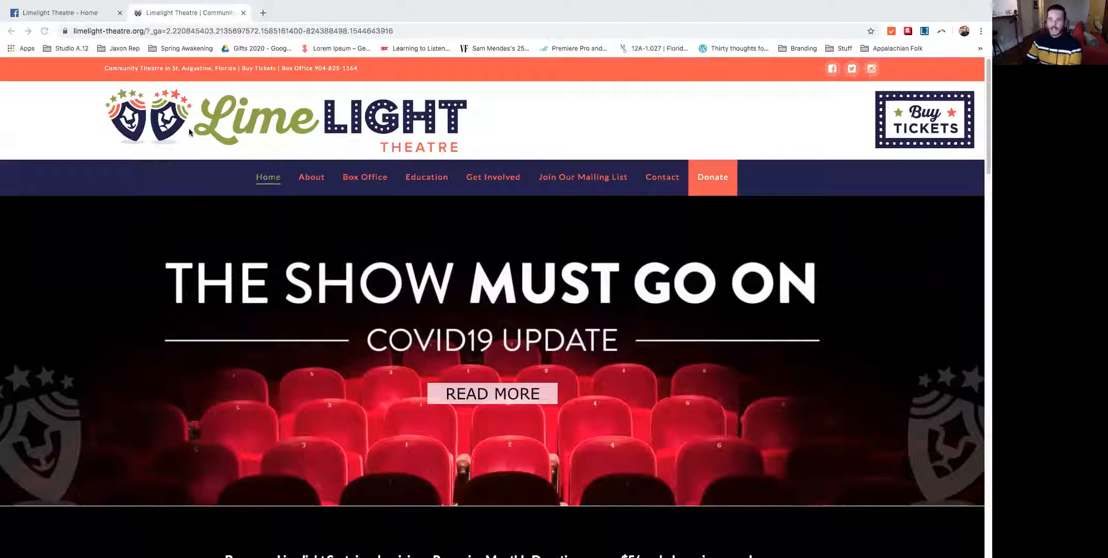
mouse_move(335, 208)
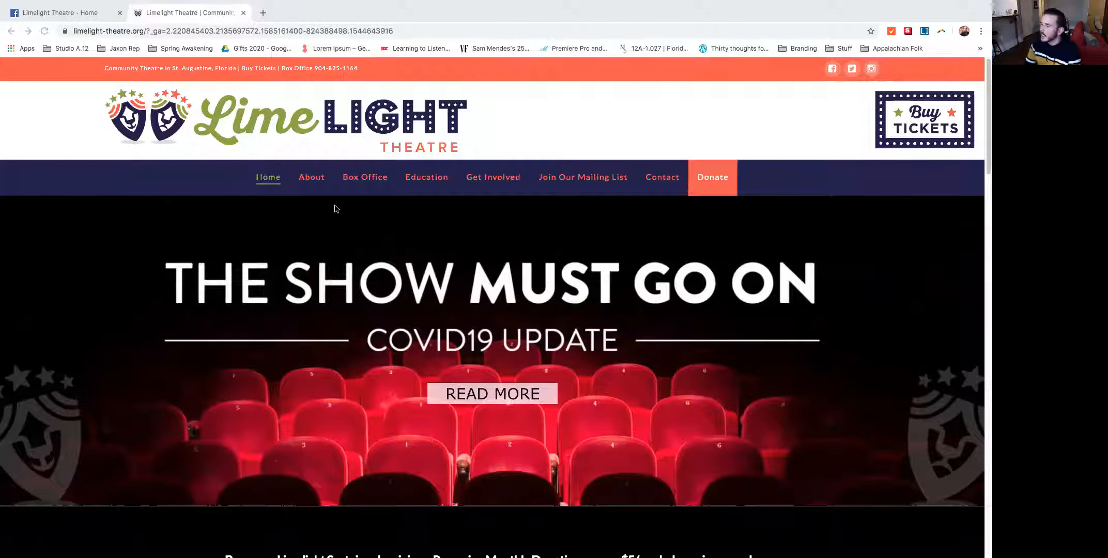
- Go from the home page via 'Learn More & Give Today' to the Donate Monthly section
scroll("down", 3)
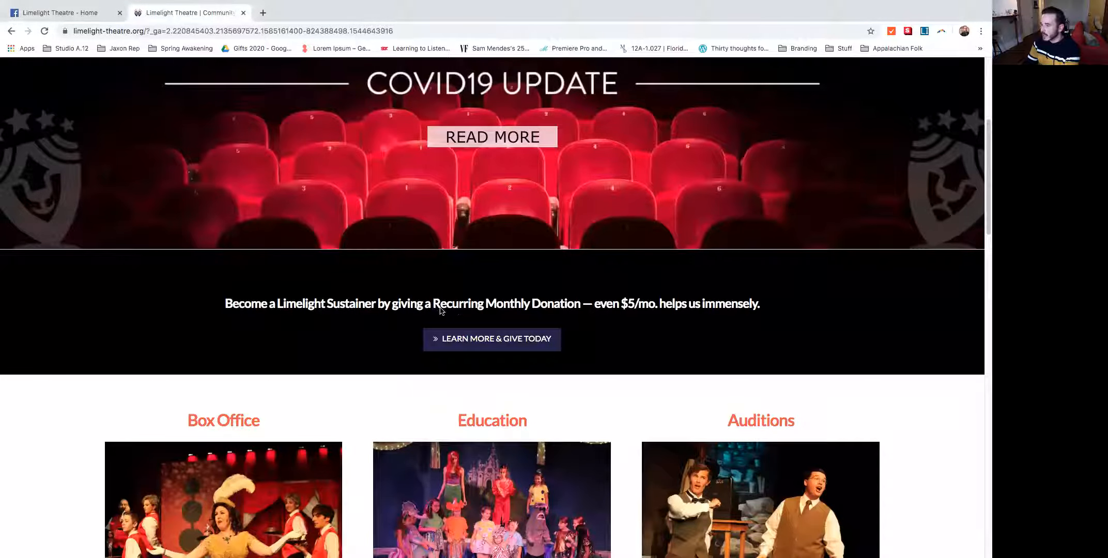
mouse_move(540, 317)
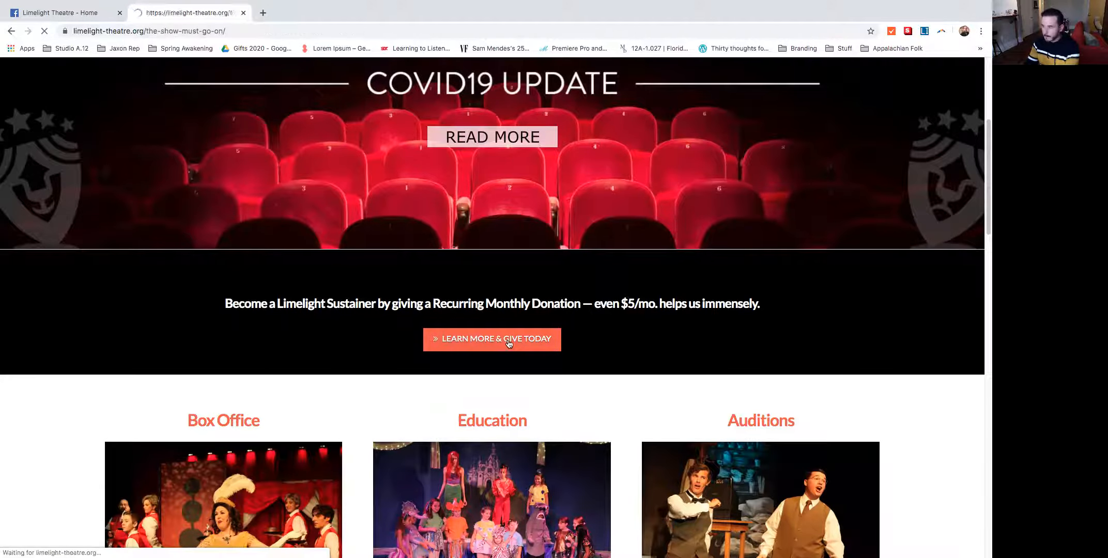
left_click(492, 340)
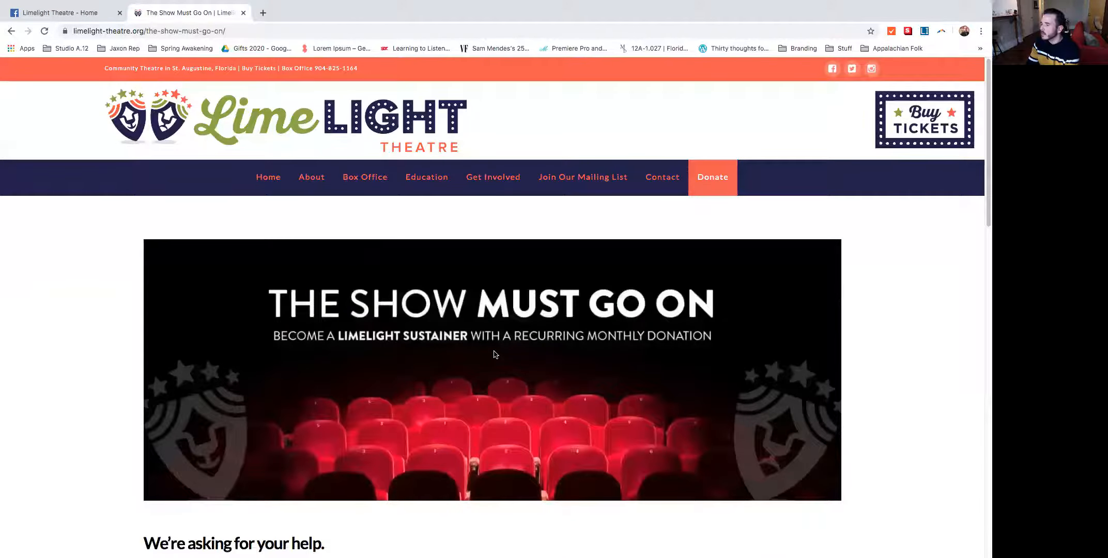
scroll("down", 3)
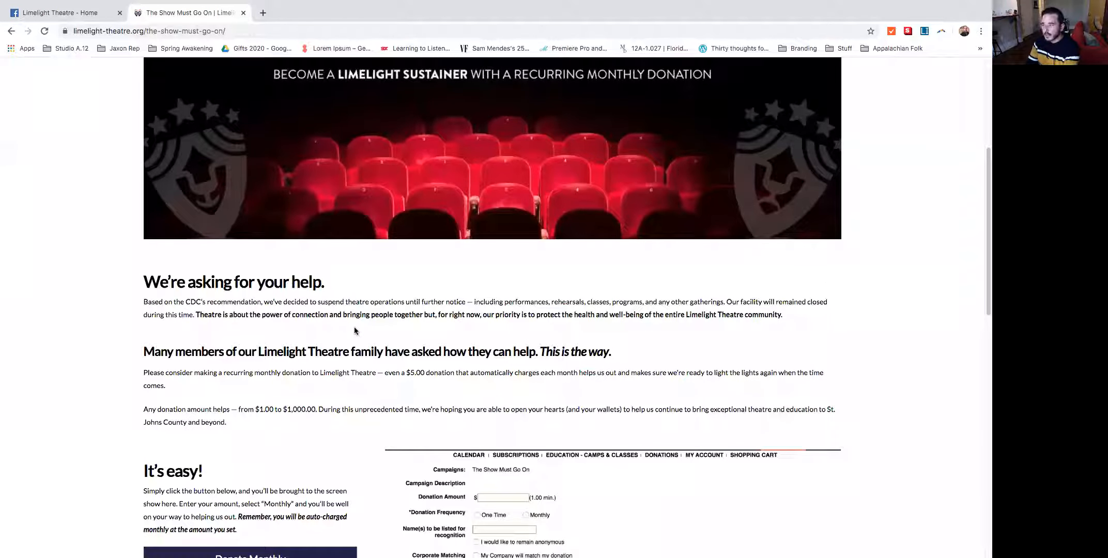
scroll("down", 3)
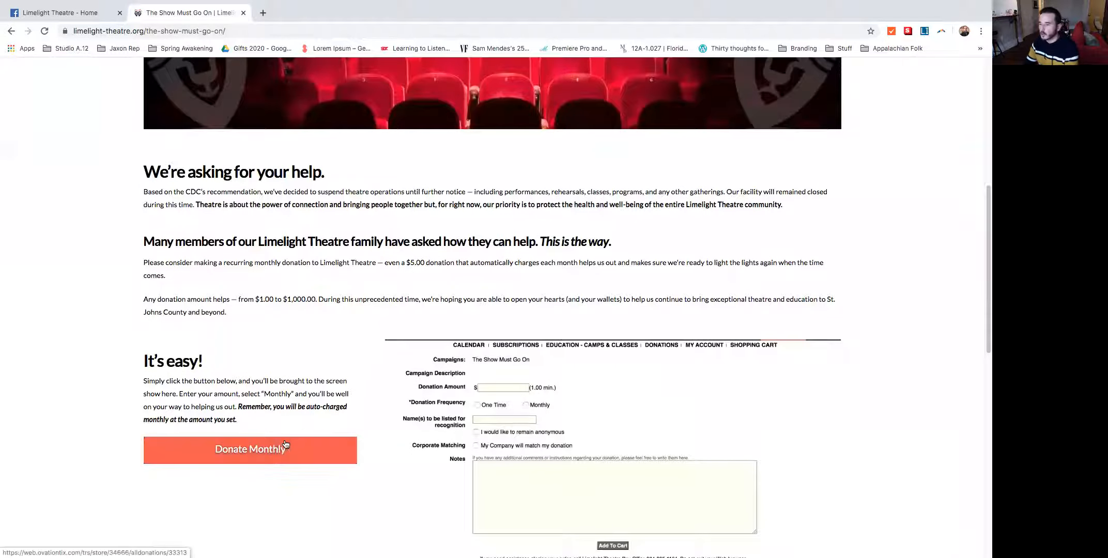
- Open the Donate Monthly form, enter $10.00 and set it to recur monthly
left_click(249, 449)
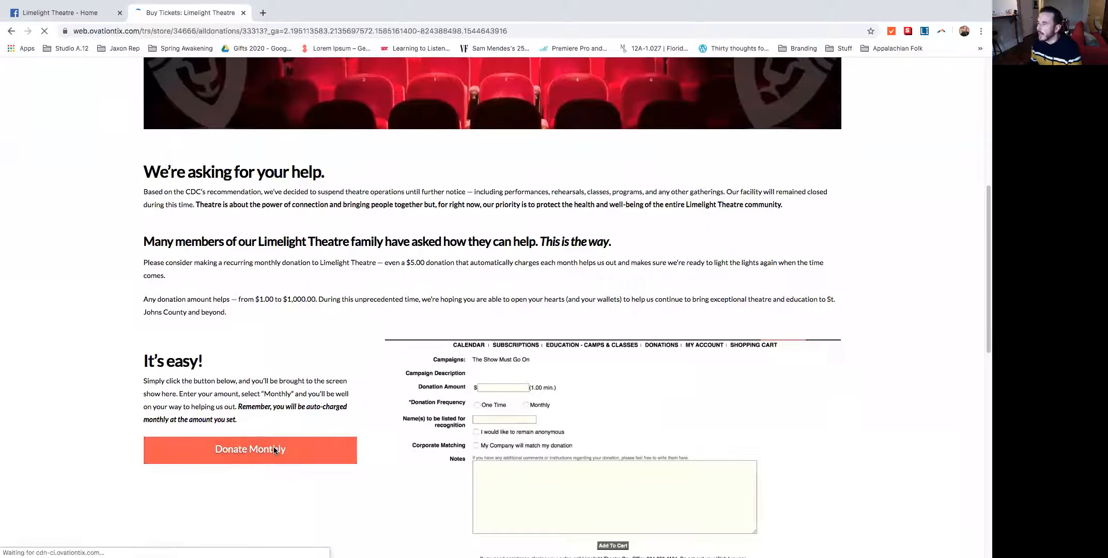
left_click(250, 449)
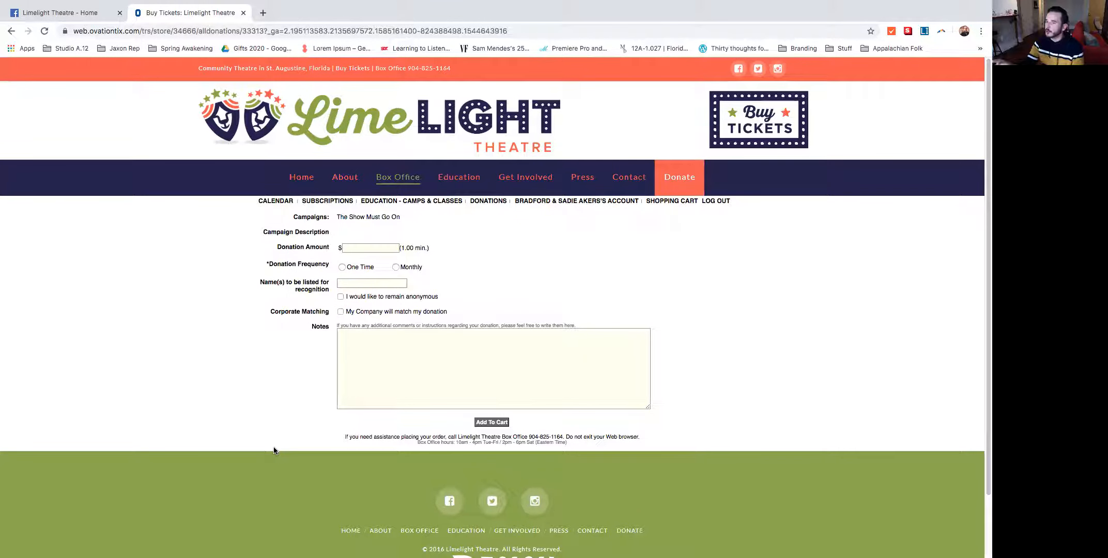
mouse_move(383, 323)
type("10")
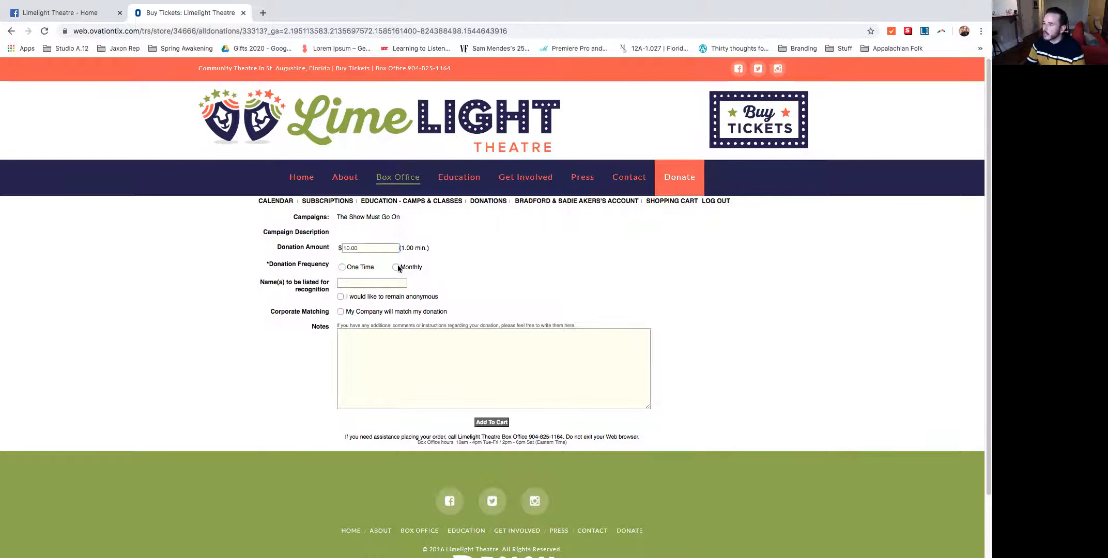
left_click(395, 267)
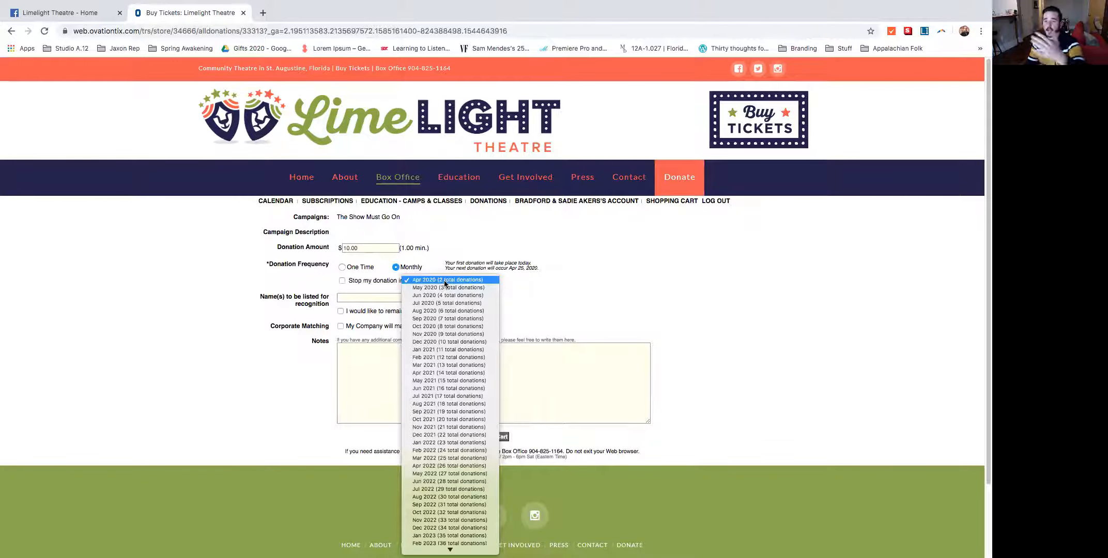
mouse_move(448, 411)
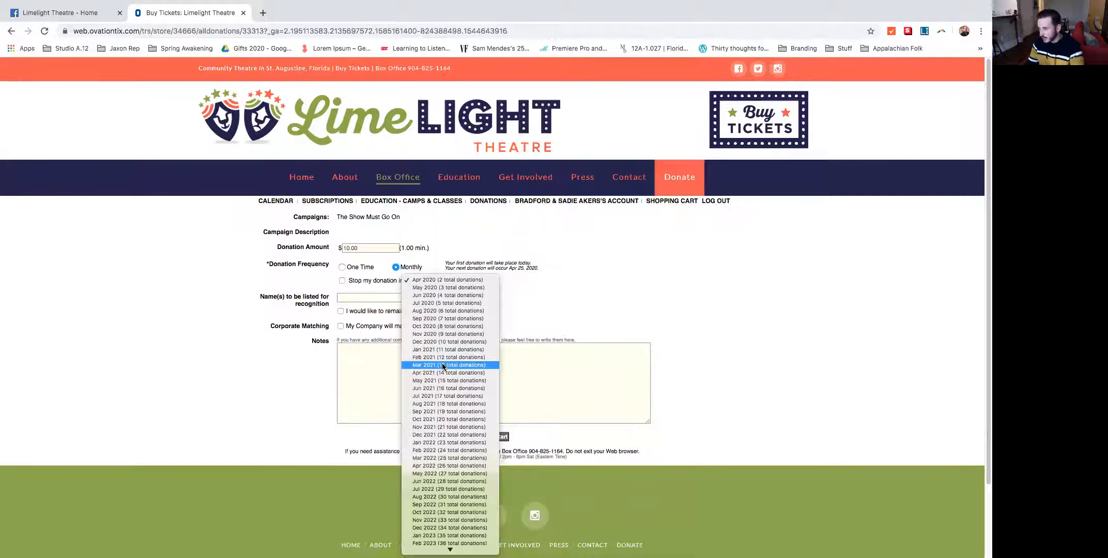
left_click(446, 280)
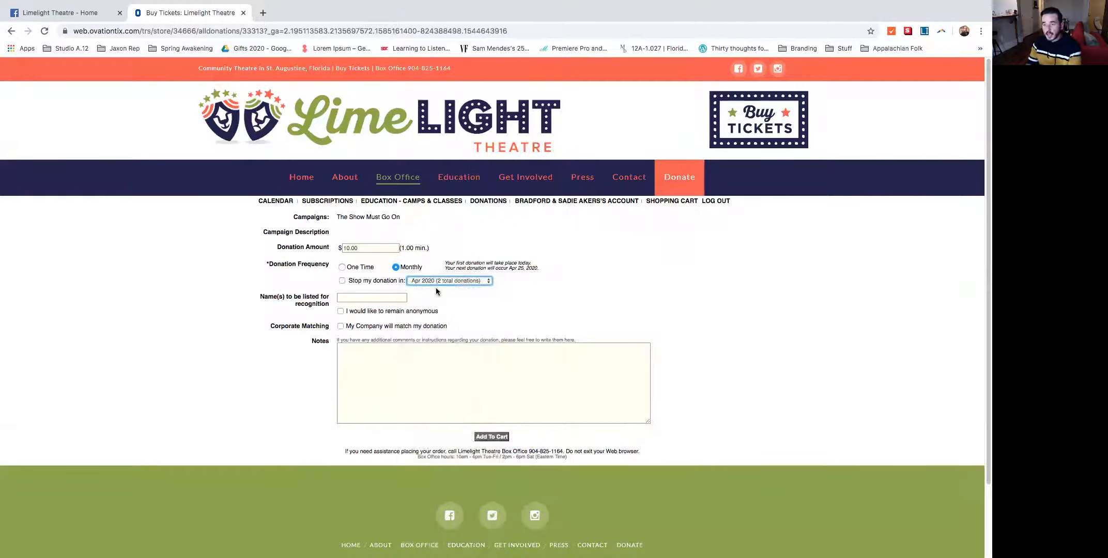
mouse_move(434, 295)
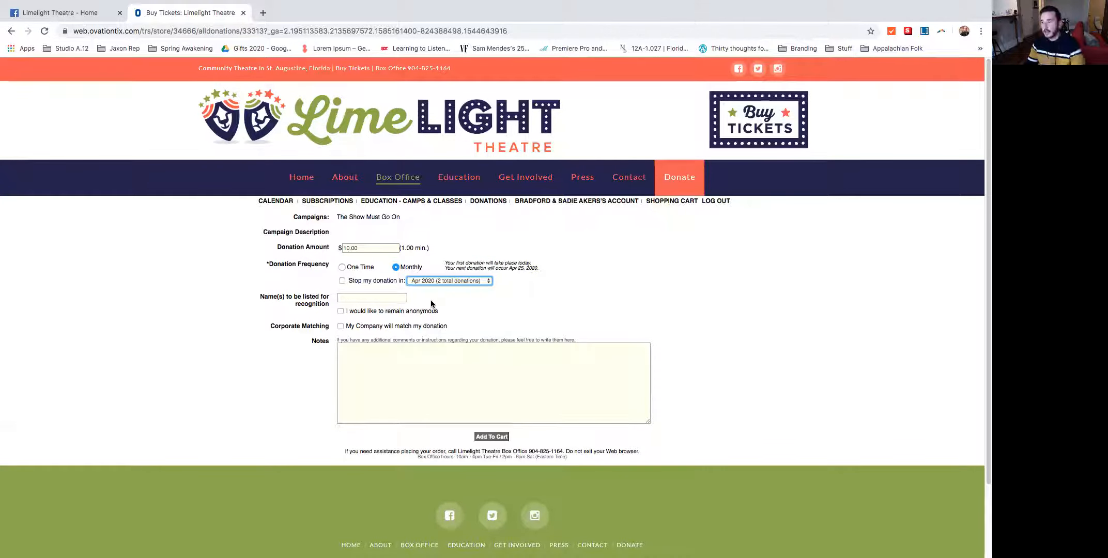
- Autofill the recognition name, add the note 'Love the Limelight!!', and add it to cart
left_click(371, 297)
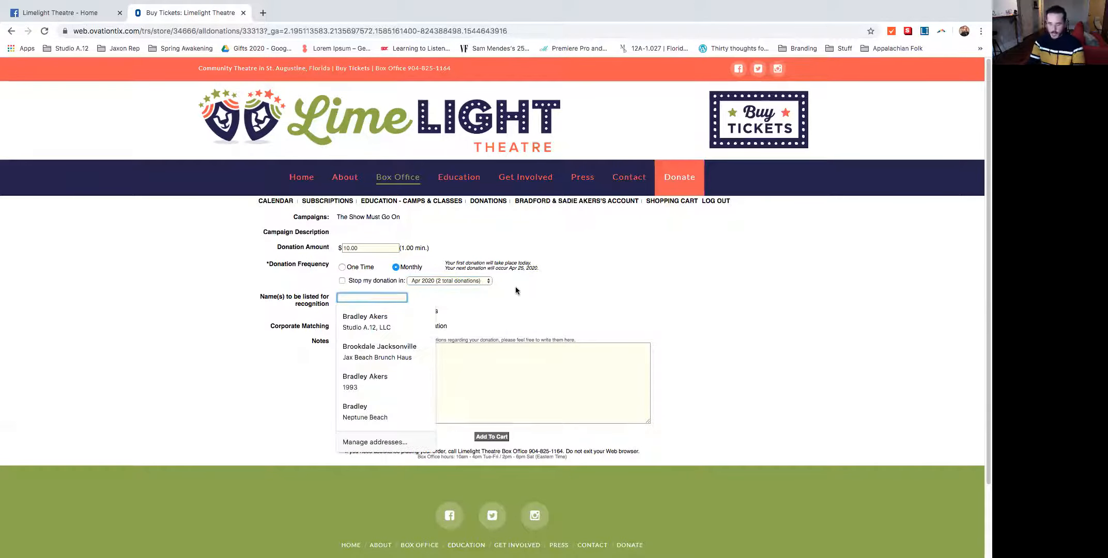
left_click(366, 316)
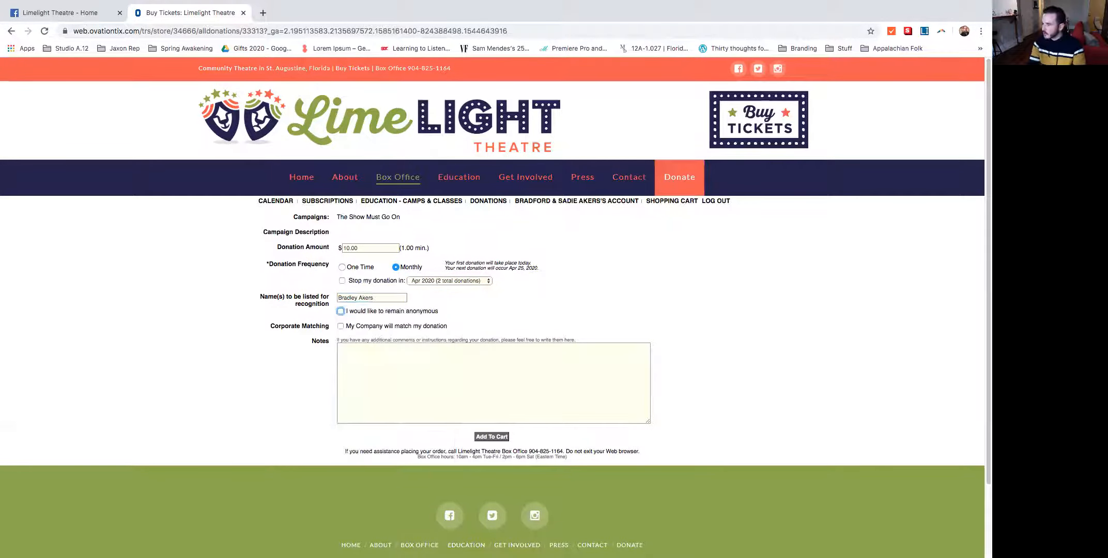
mouse_move(467, 313)
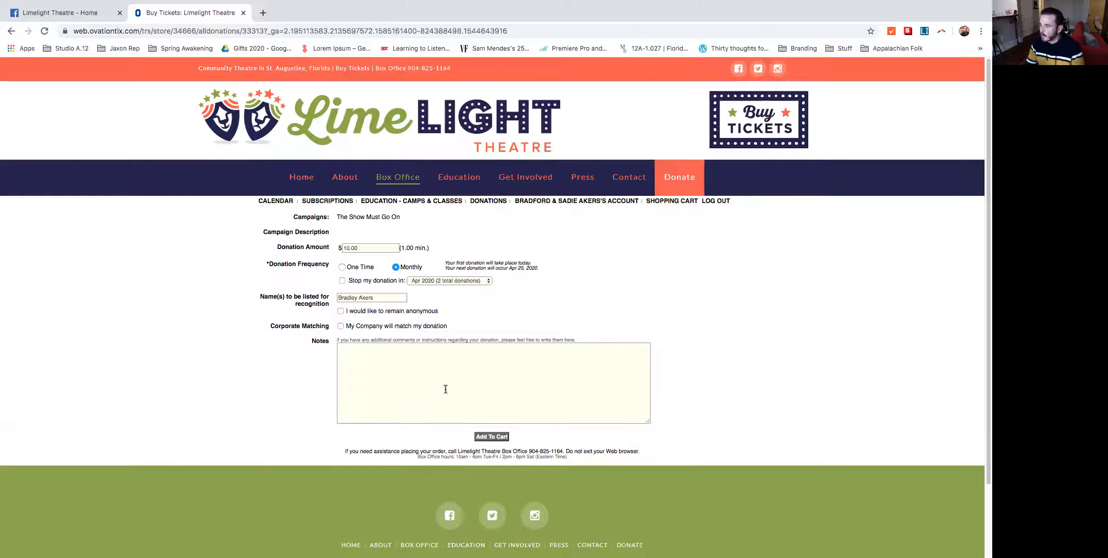
type("Love the Li")
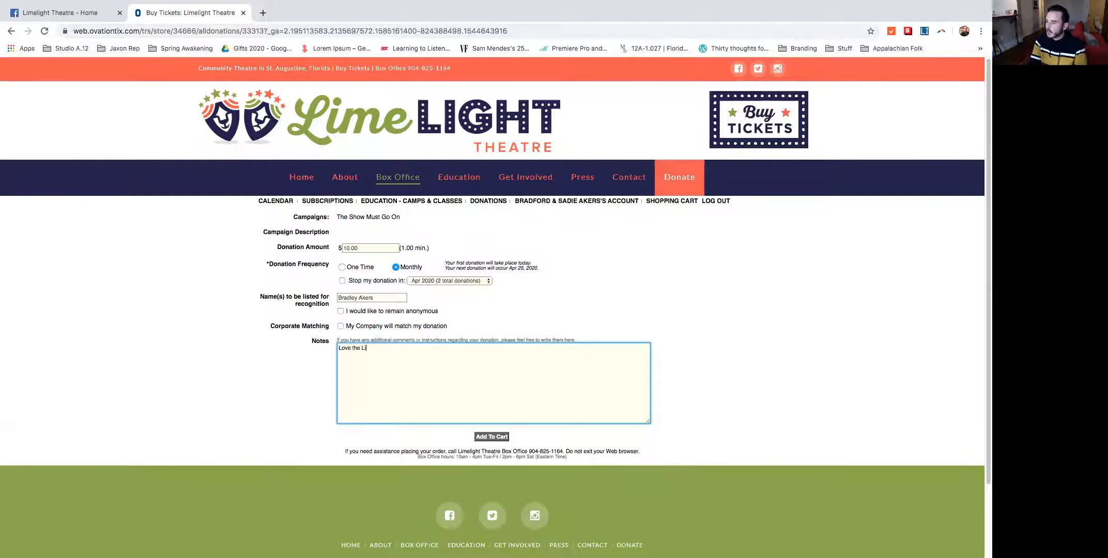
type("melight!!")
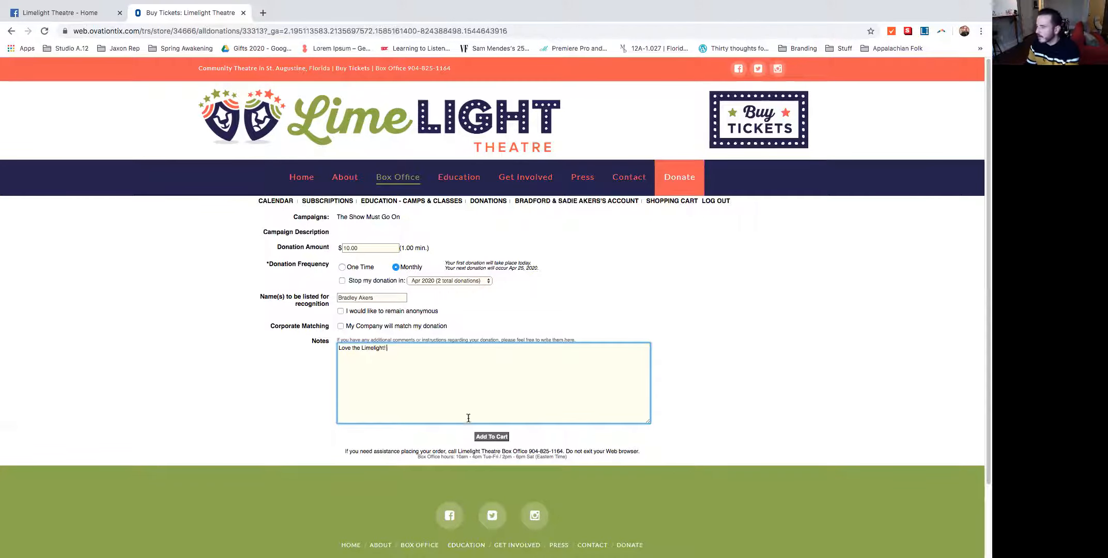
left_click(491, 436)
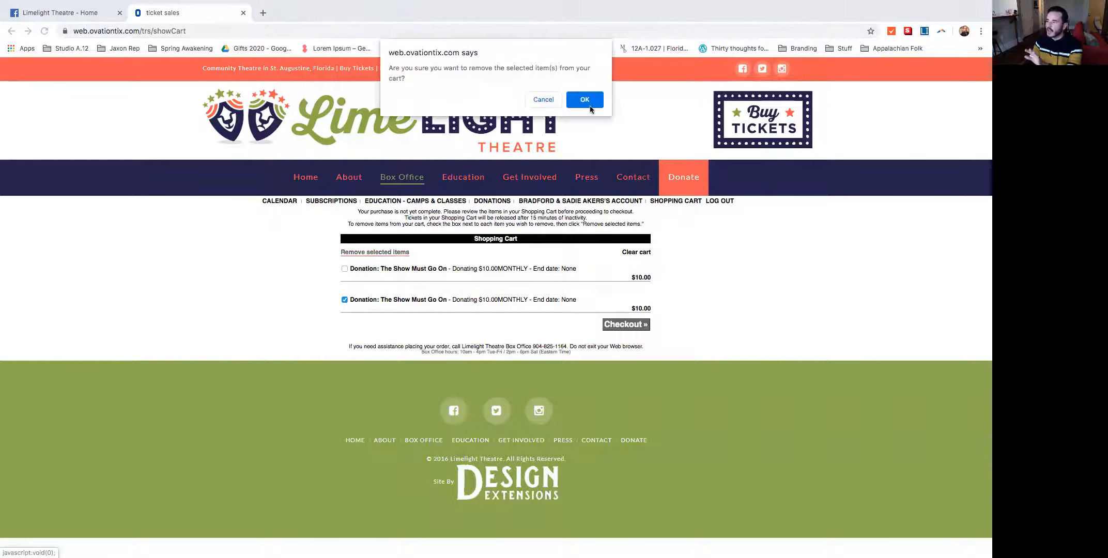
- Confirm removing the duplicate $10.00 donation and proceed to checkout
left_click(583, 99)
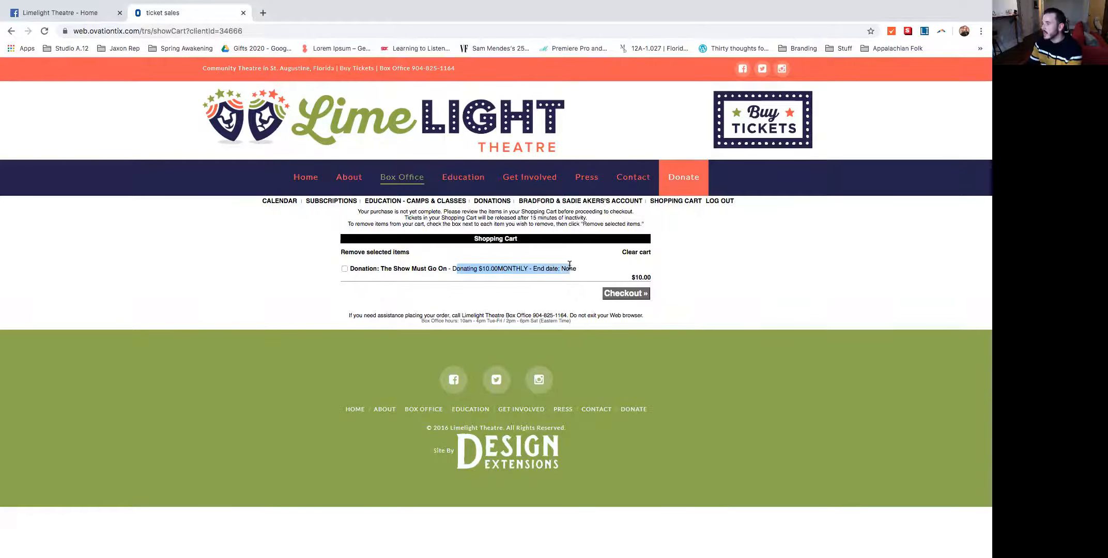
mouse_move(593, 265)
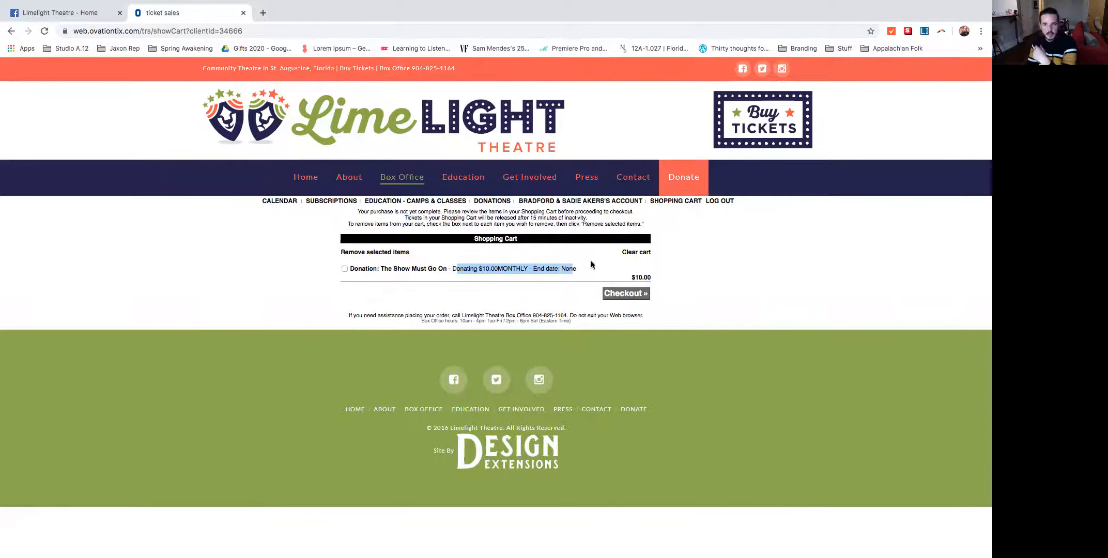
left_click(625, 293)
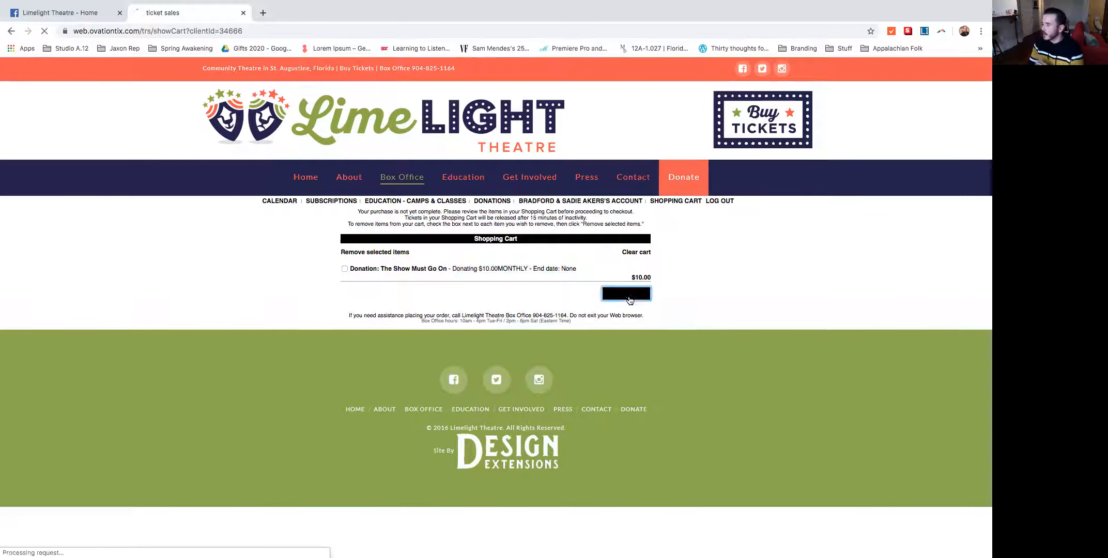
- Scroll past Extras and Will Call shipping options and continue the order
left_click(626, 293)
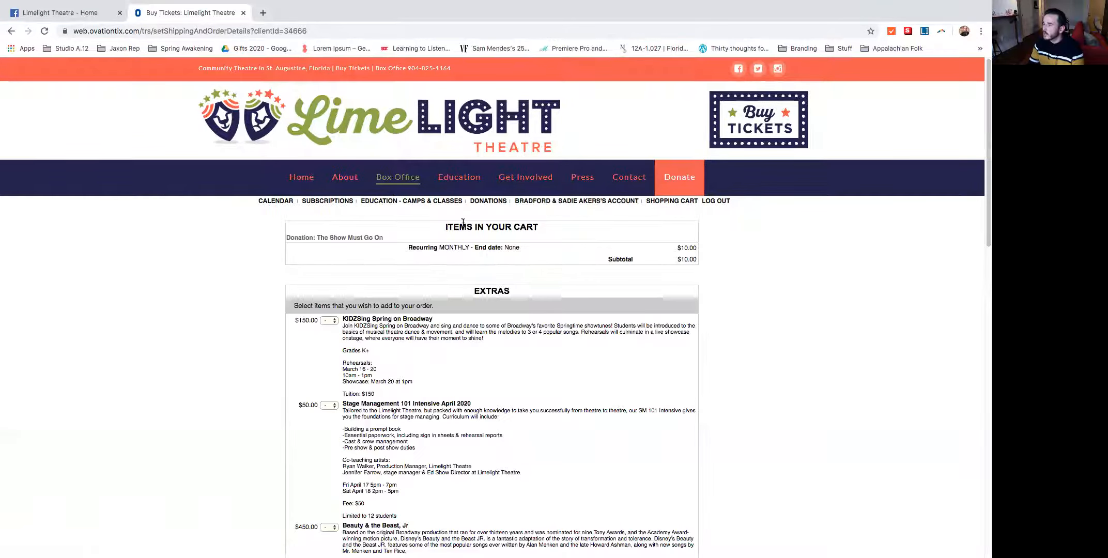
scroll("down", 3)
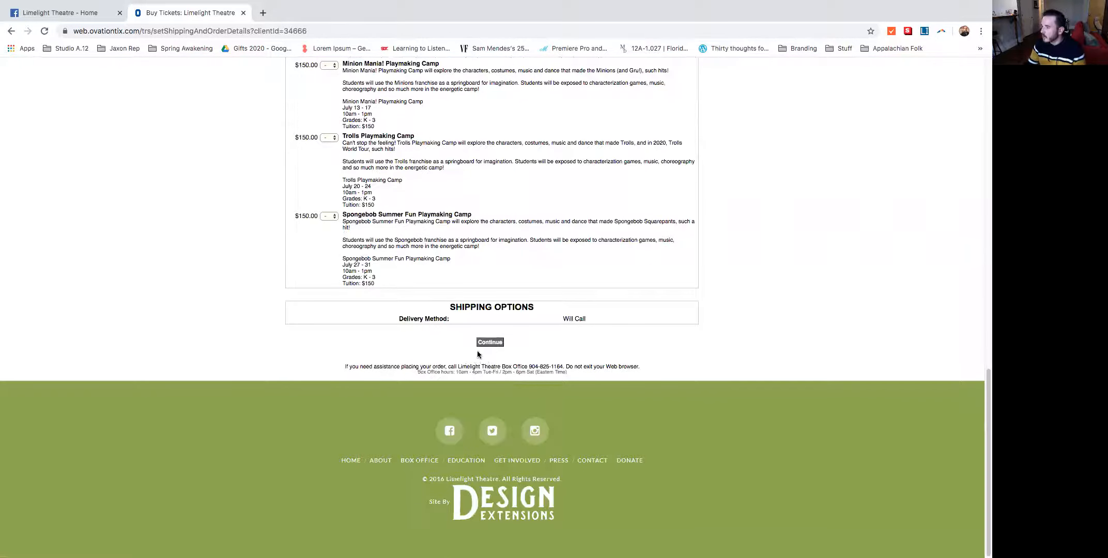
left_click(490, 343)
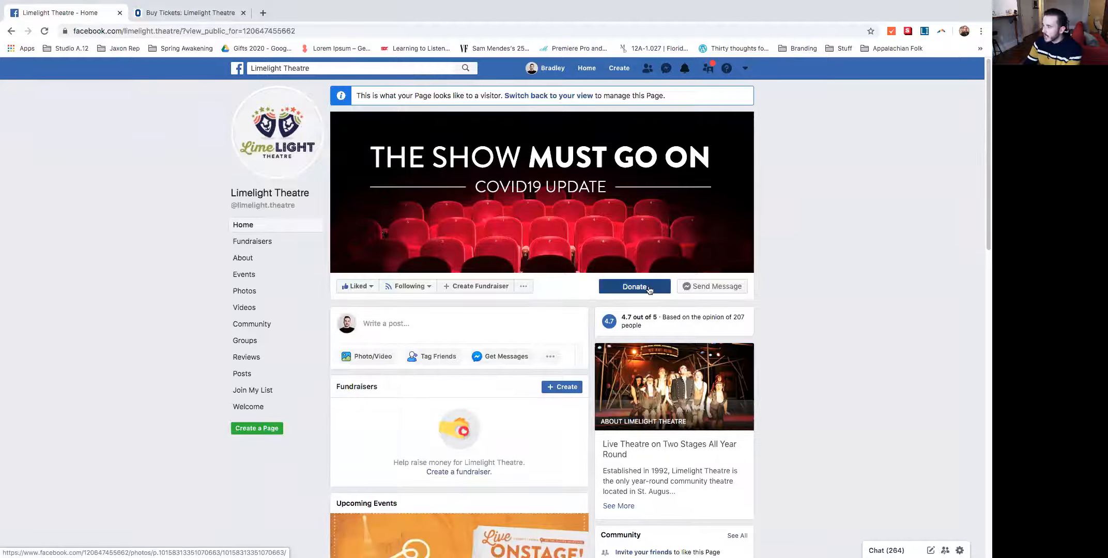
- Open Limelight Theatre's Facebook Donate dialog, change 75 to $10, and choose Monthly Donation
left_click(633, 287)
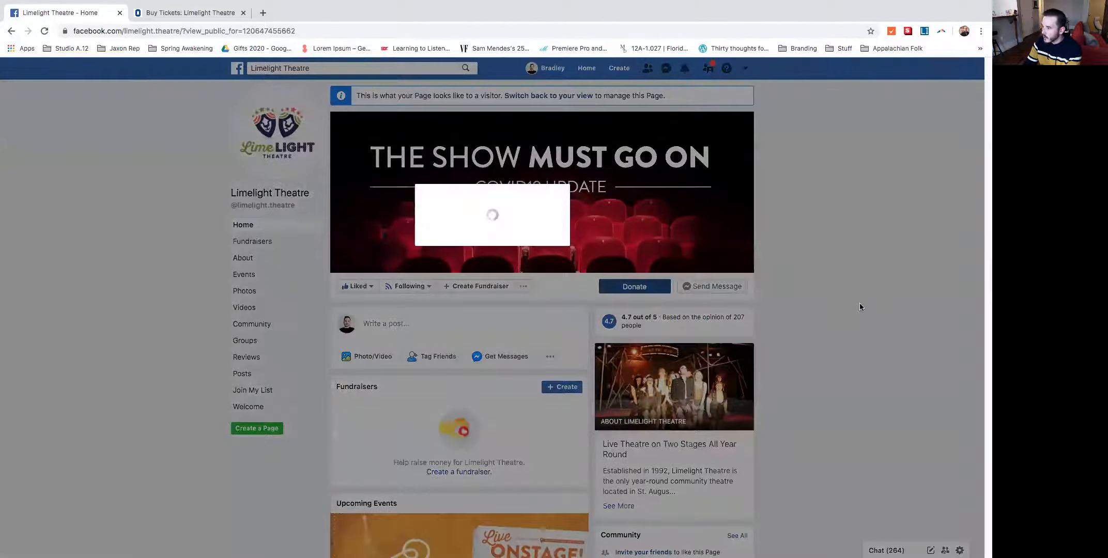
left_click(634, 286)
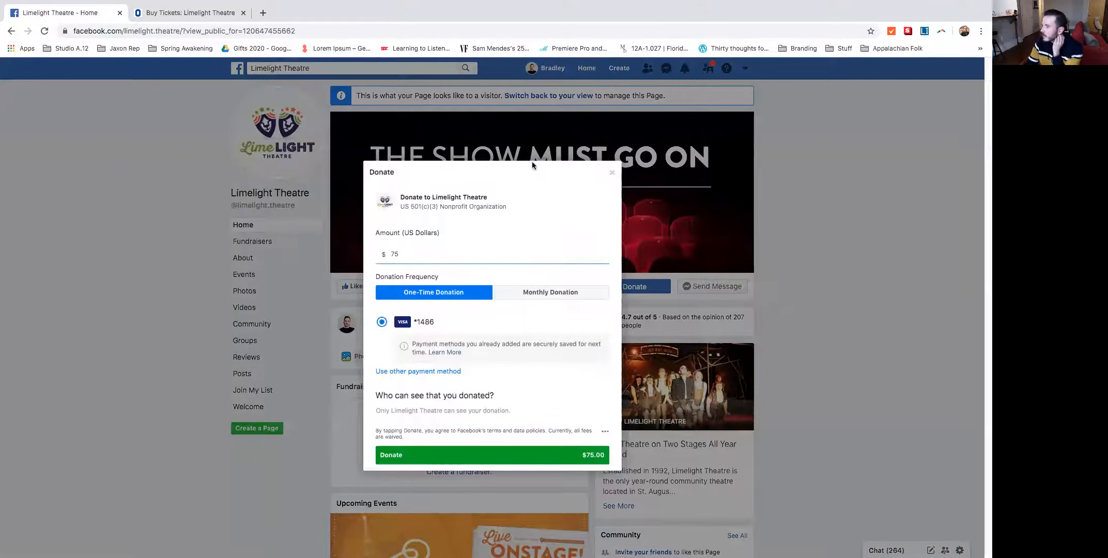
left_click(392, 253)
type("10")
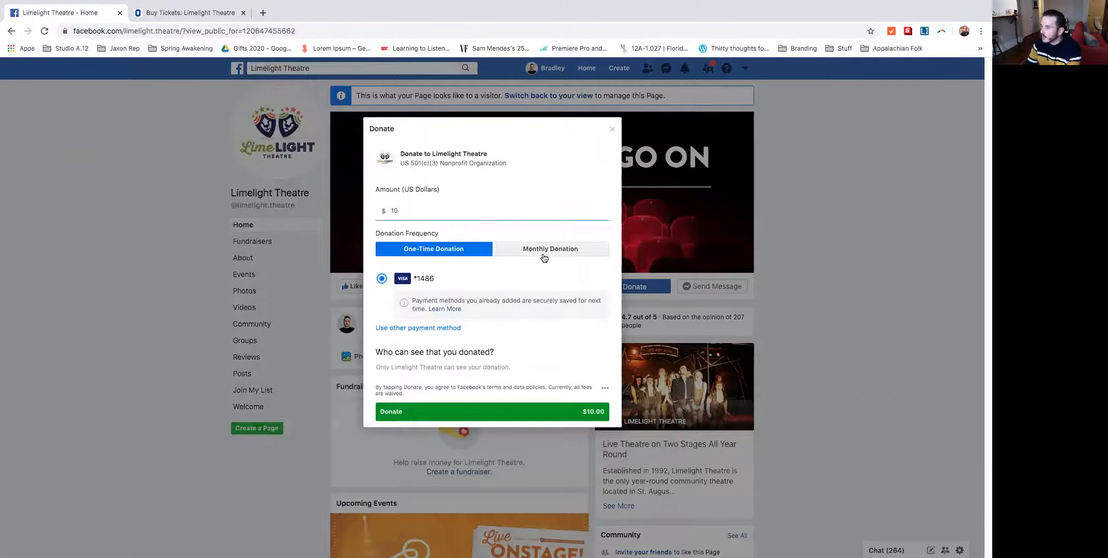
left_click(551, 248)
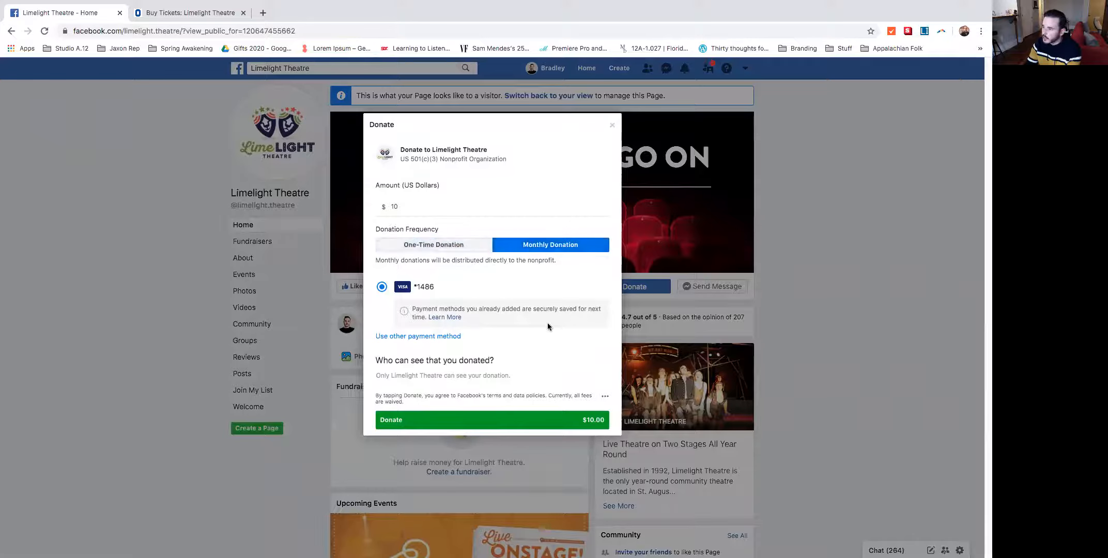
mouse_move(433, 420)
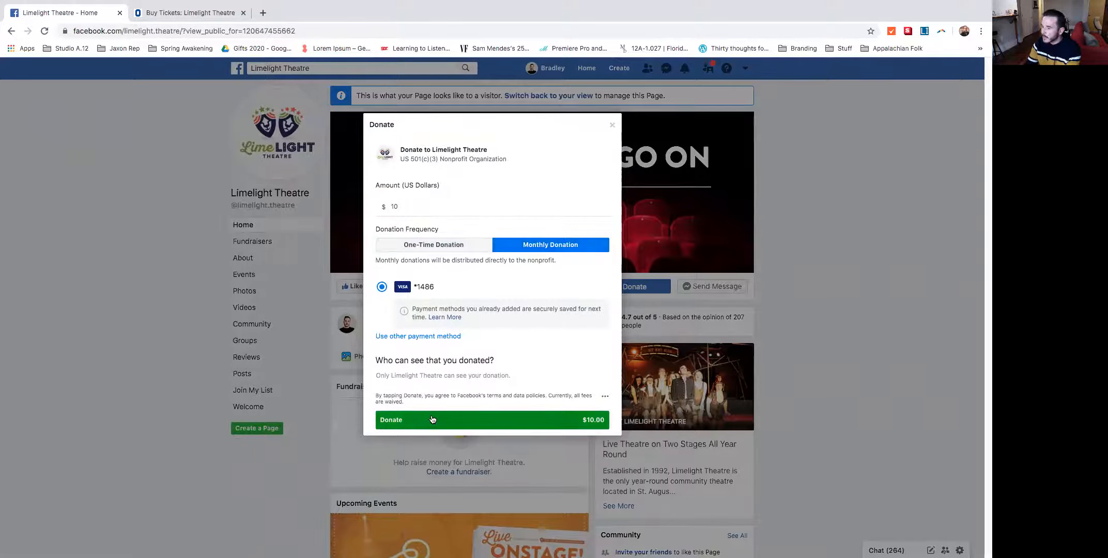